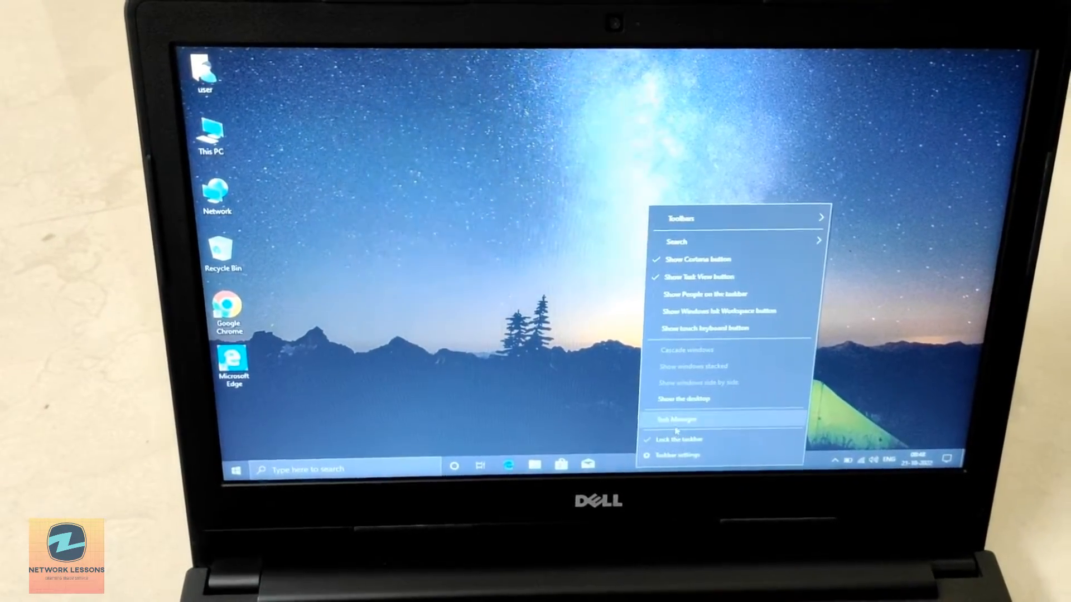
- Bring up Task Manager's Performance view showing Disk 0 at 100% active time
left_click(676, 419)
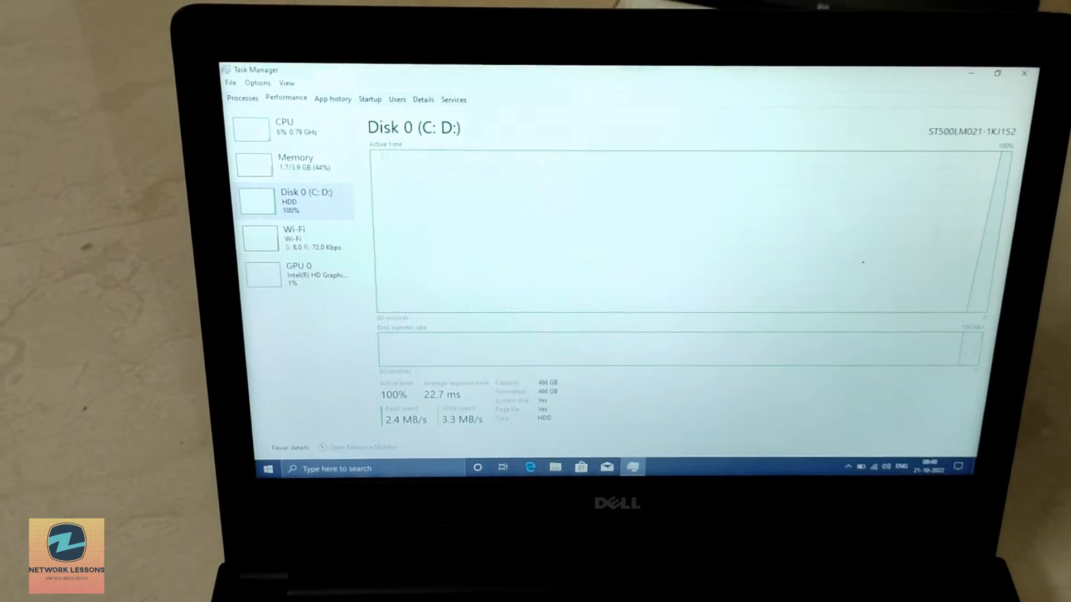
left_click(296, 162)
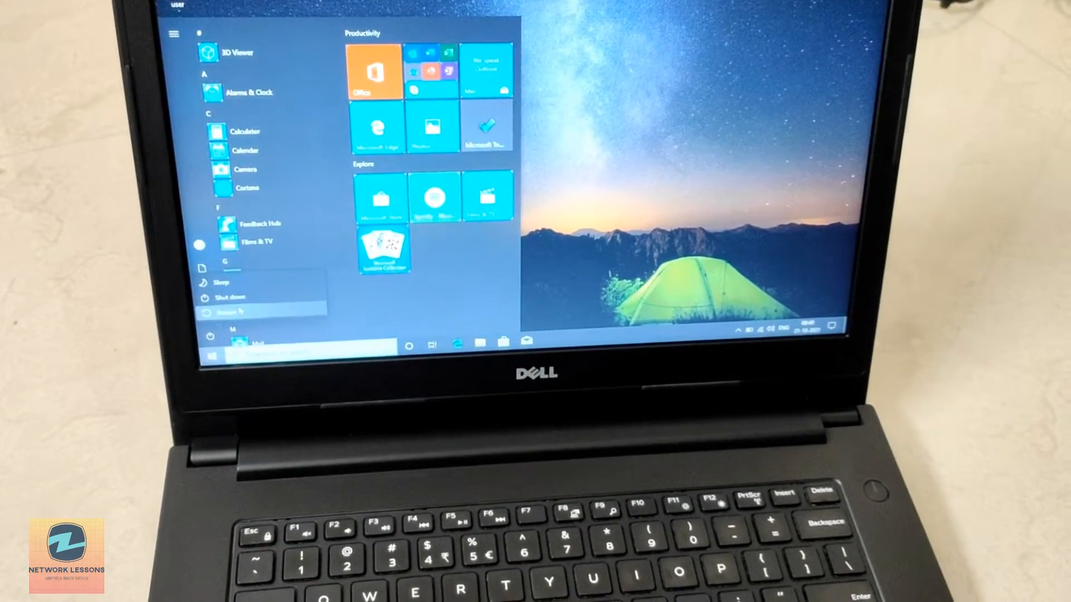
- Restart the laptop from the Start menu's Power options
left_click(224, 294)
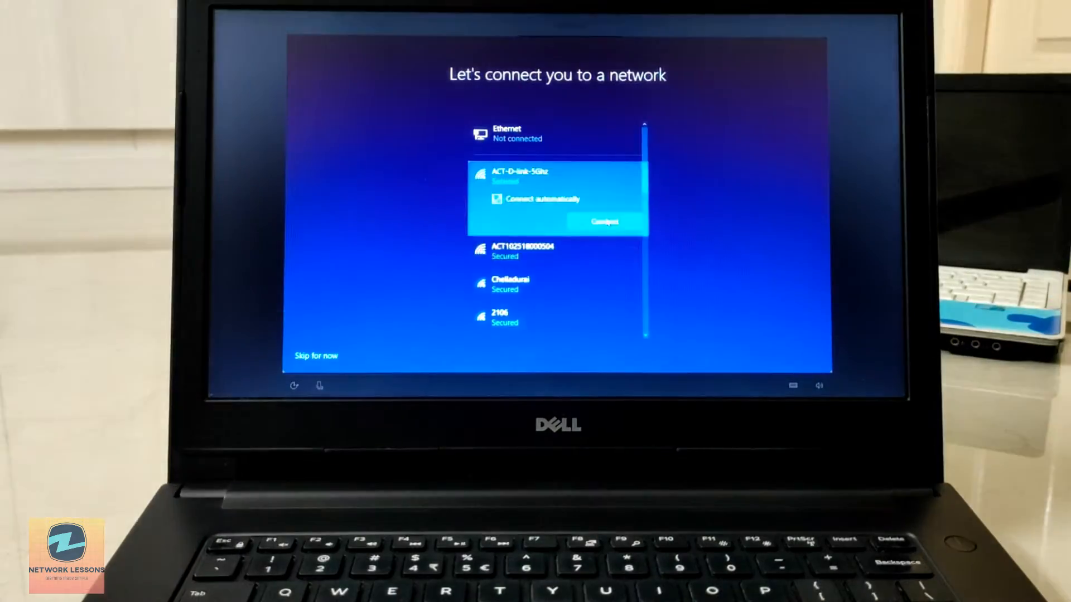
- Connect to the selected Wi-Fi network and begin answering the first security question
left_click(604, 221)
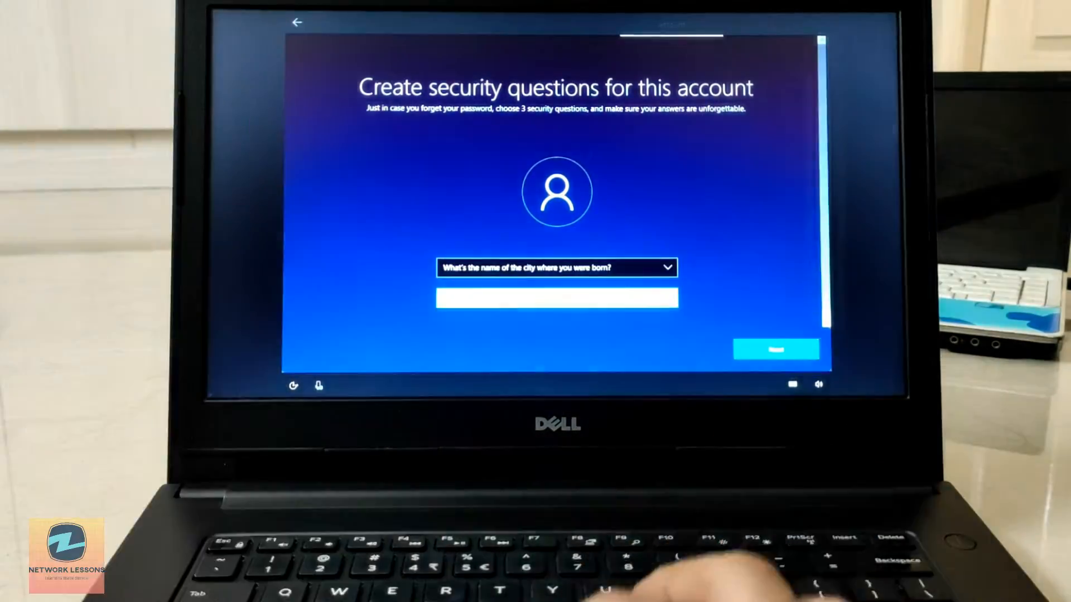
left_click(773, 348)
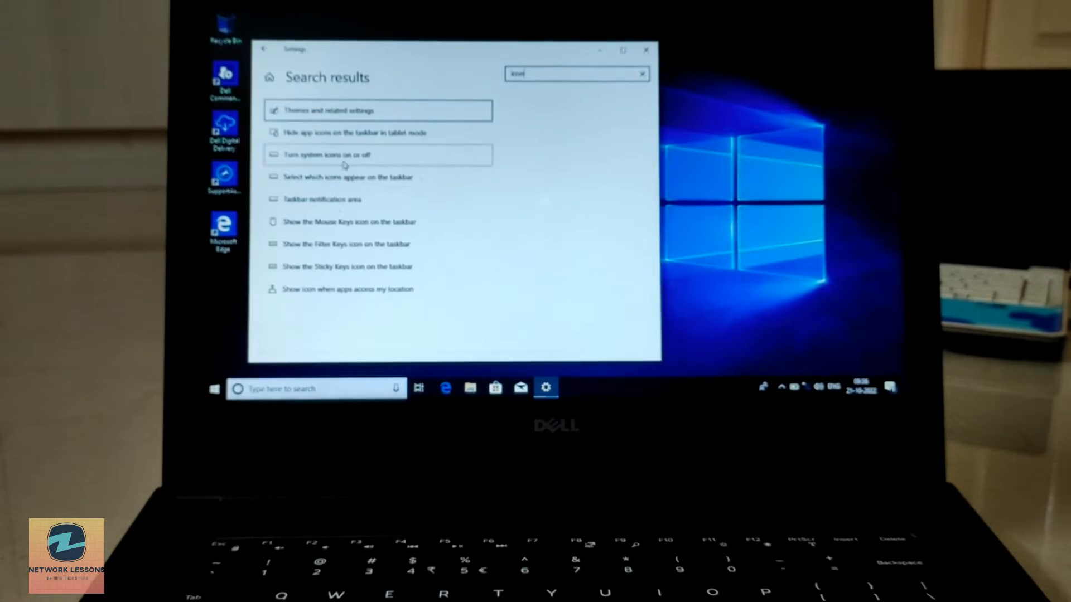
- View the system icons setting, then bring up the taskbar's right-click menu
left_click(330, 110)
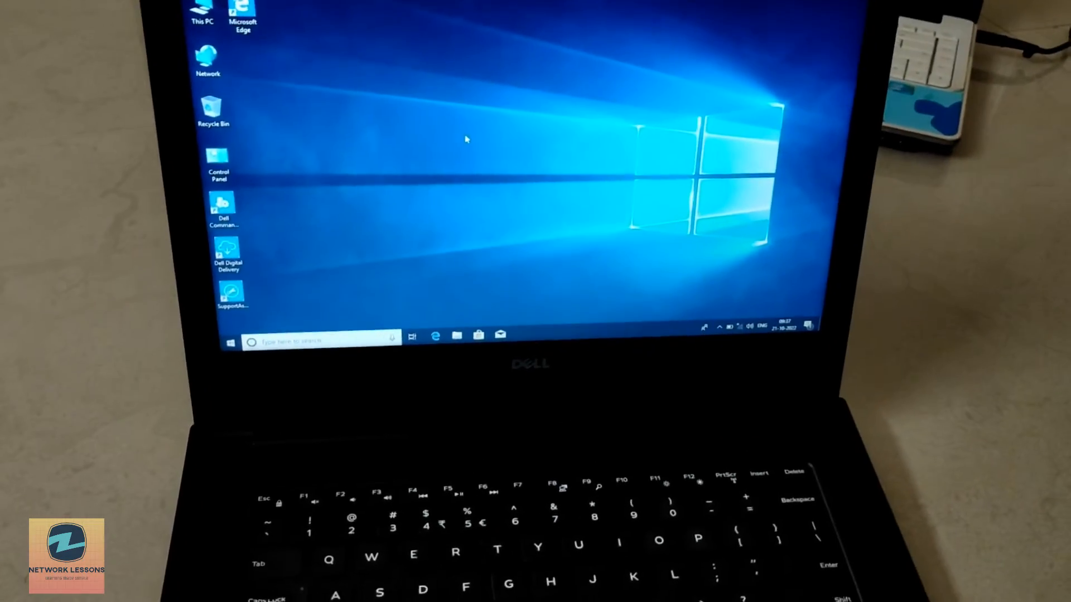
right_click(594, 295)
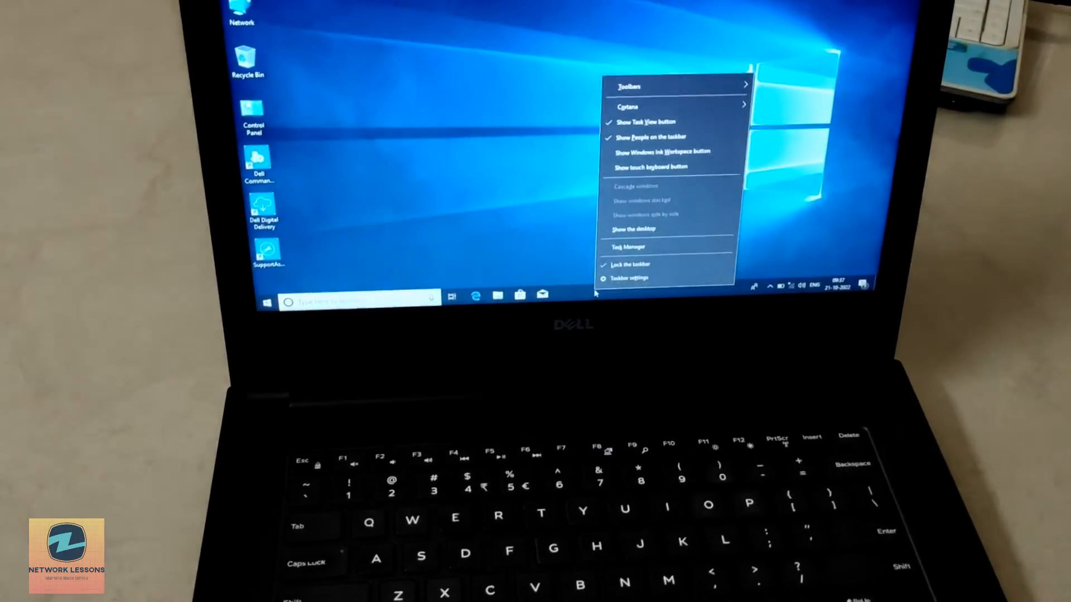
- Launch Task Manager showing the Core i5-5200U CPU at 100% and 2.4/7.9 GB memory
left_click(627, 246)
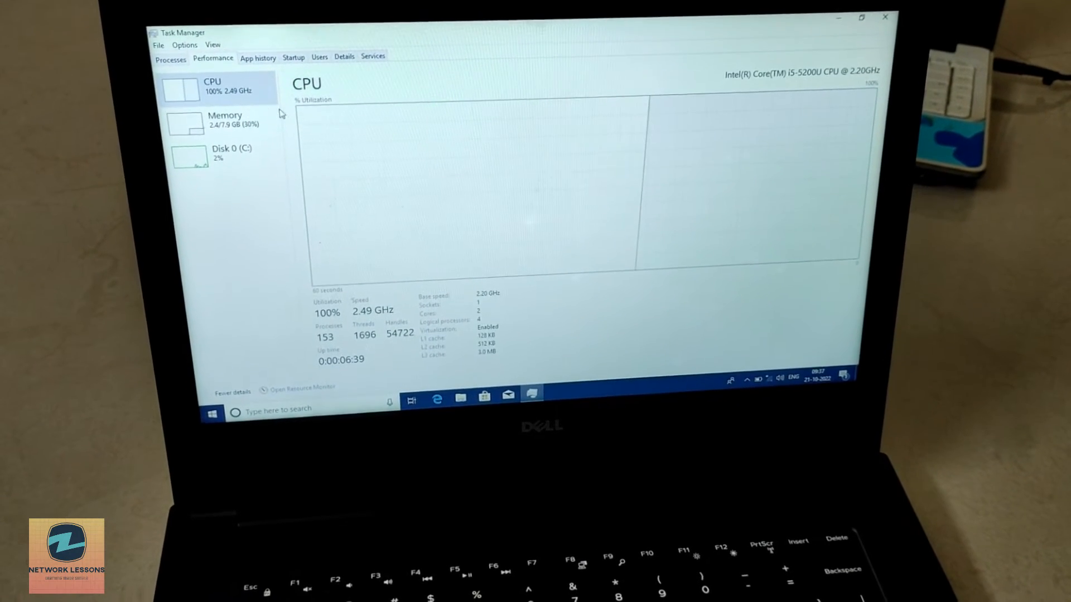
- Show memory details: 8.0 GB DDR3 at 1600 MHz, 2.3 GB in use, 5.6 GB available
left_click(216, 120)
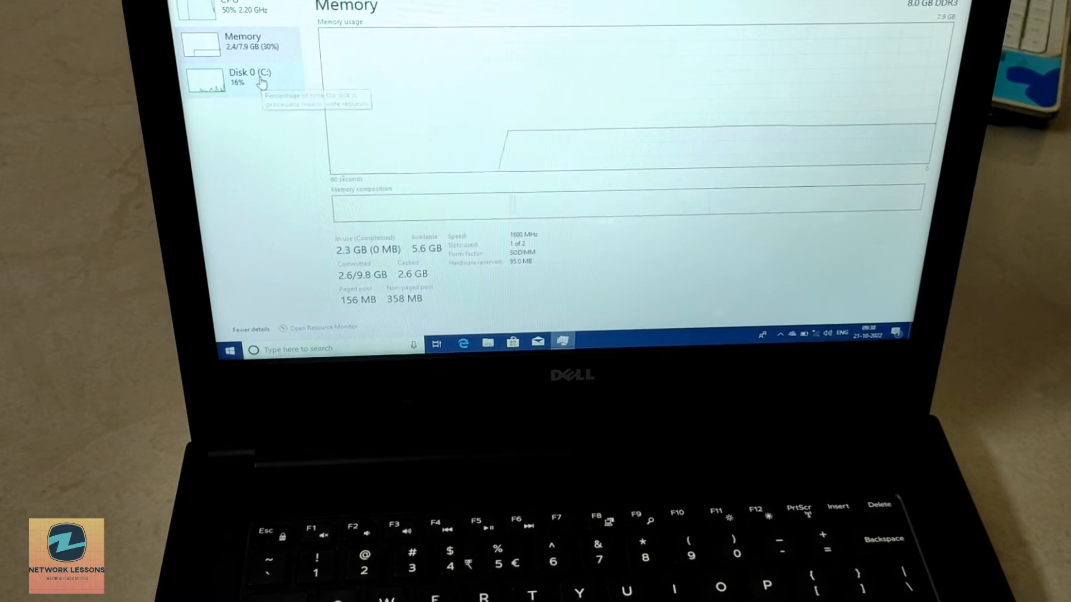
left_click(237, 77)
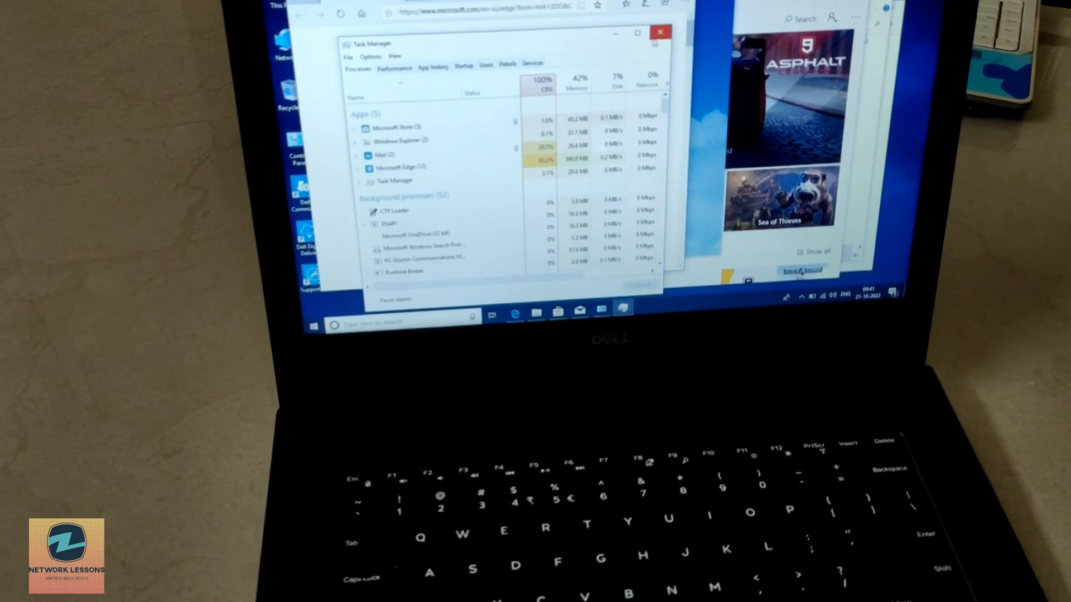
- Close Task Manager, leaving Edge and the Store's games list on the desktop
left_click(658, 33)
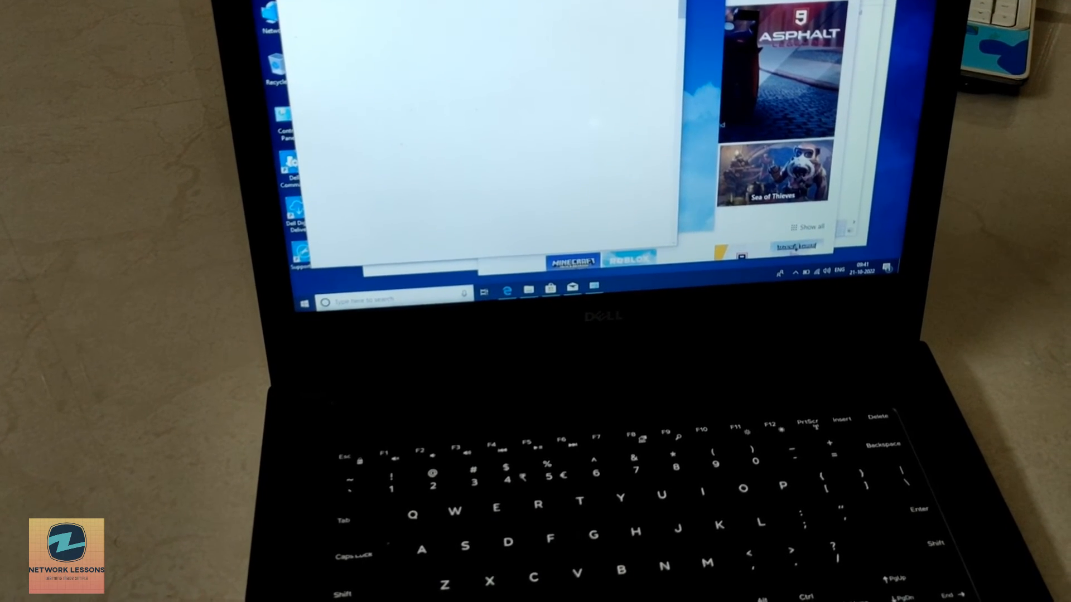